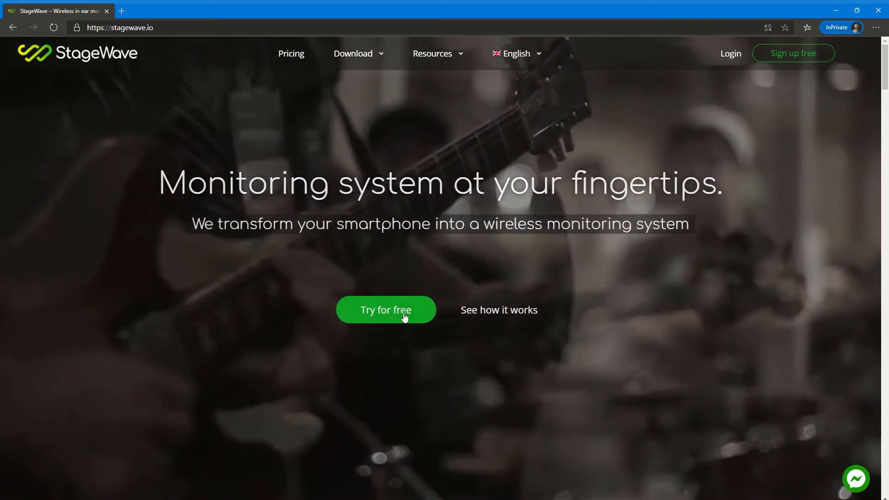
Step: Start a free sign-up using an email address and password
left_click(386, 310)
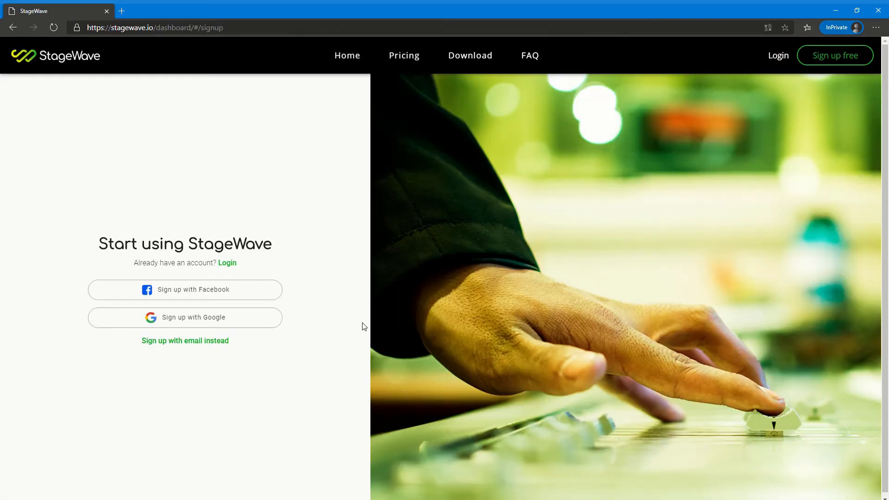
left_click(184, 340)
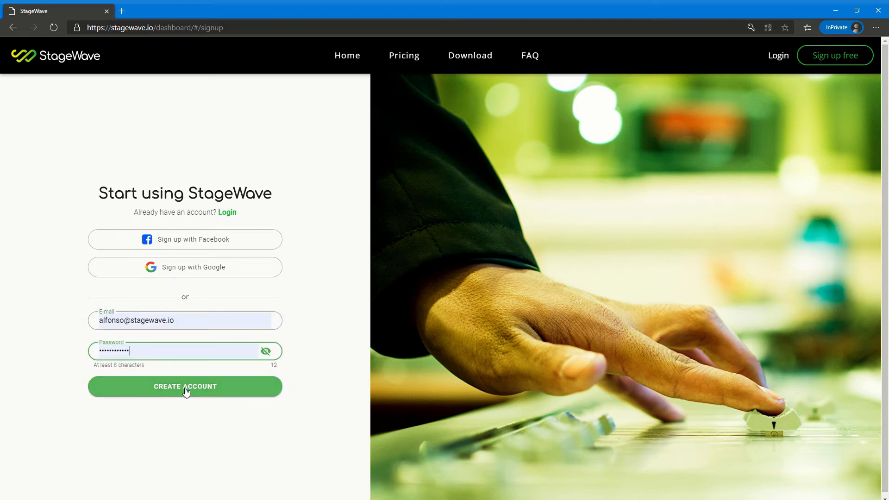
left_click(184, 386)
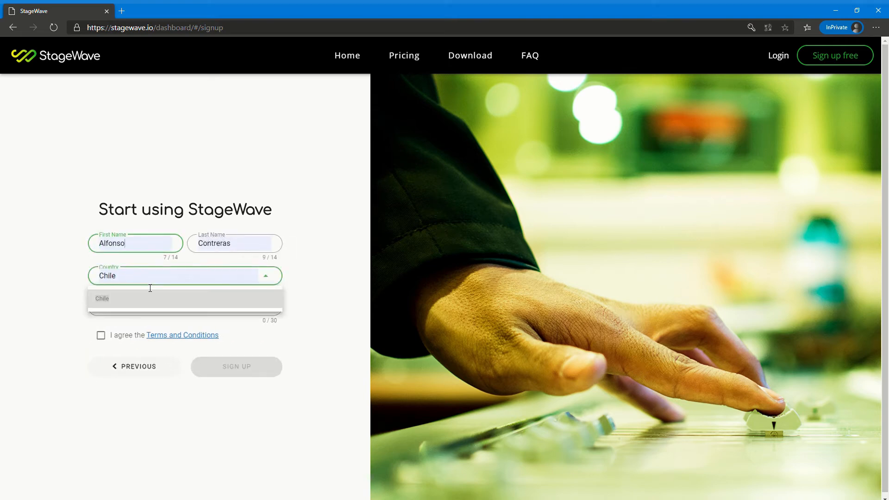
Step: Complete the profile with occupation 'Designer', accept the terms and submit the sign-up
type("Designer")
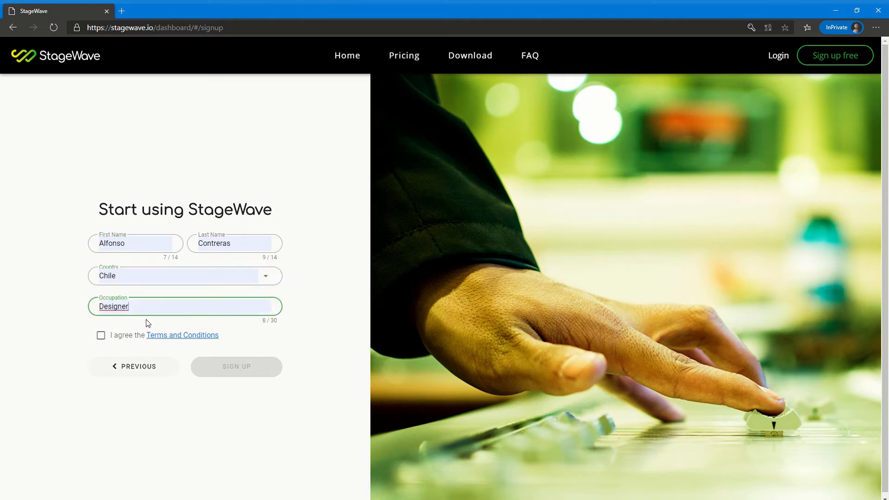
left_click(101, 335)
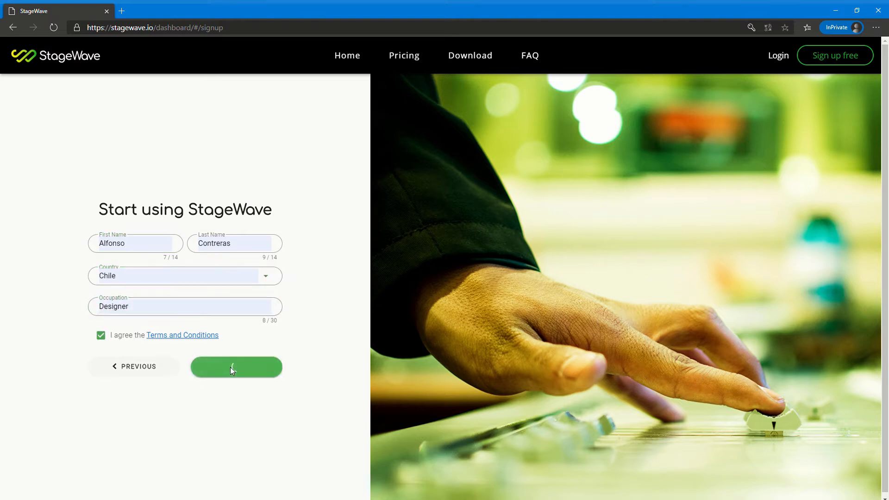
left_click(236, 367)
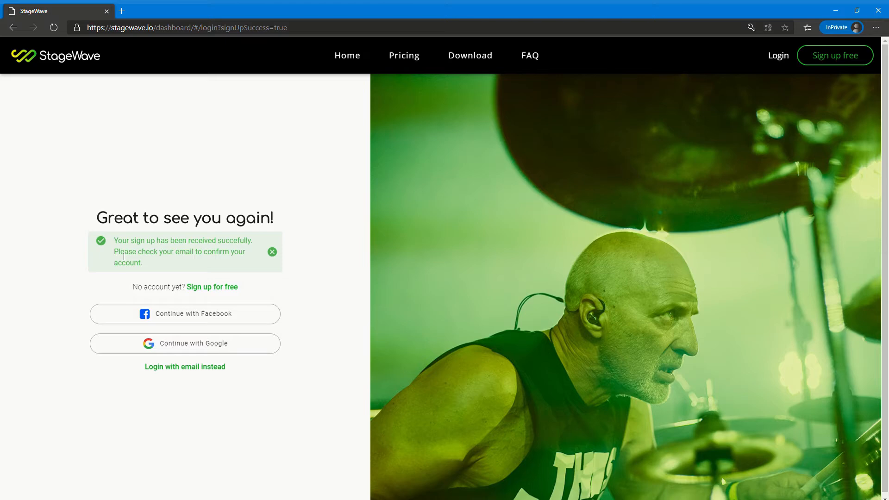
mouse_move(205, 153)
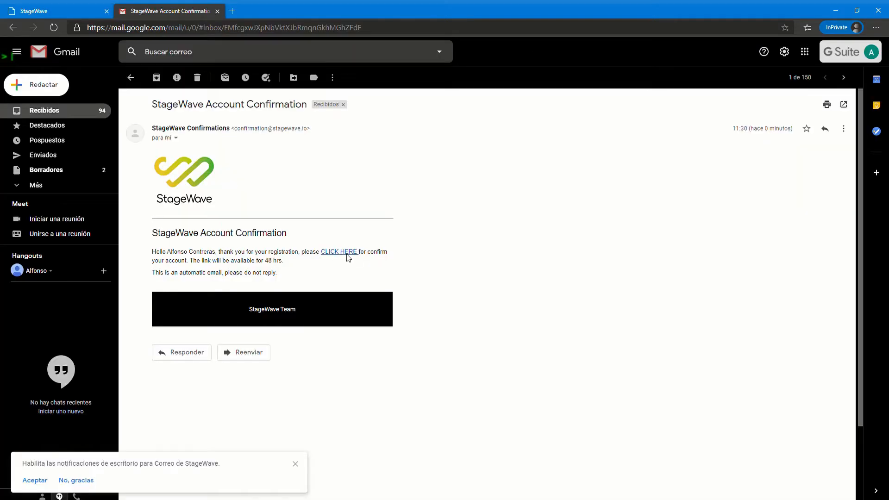
Step: Confirm the account from the email link and continue to the login page
left_click(338, 251)
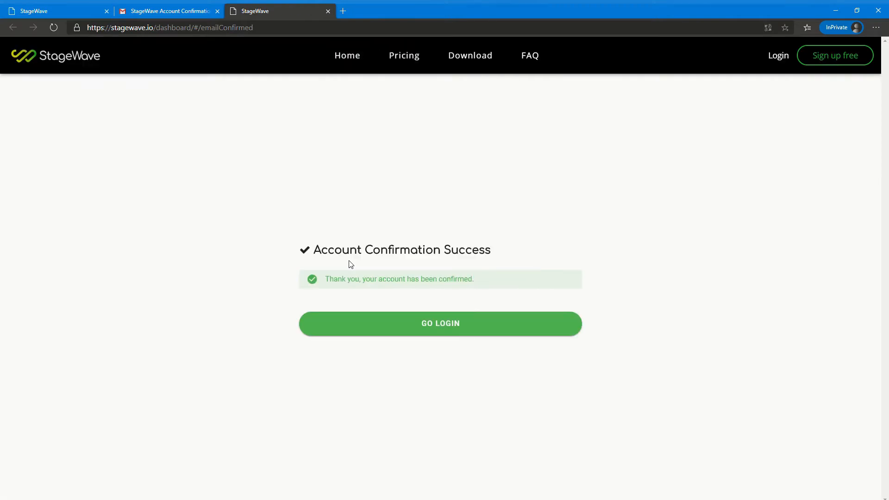
left_click(440, 323)
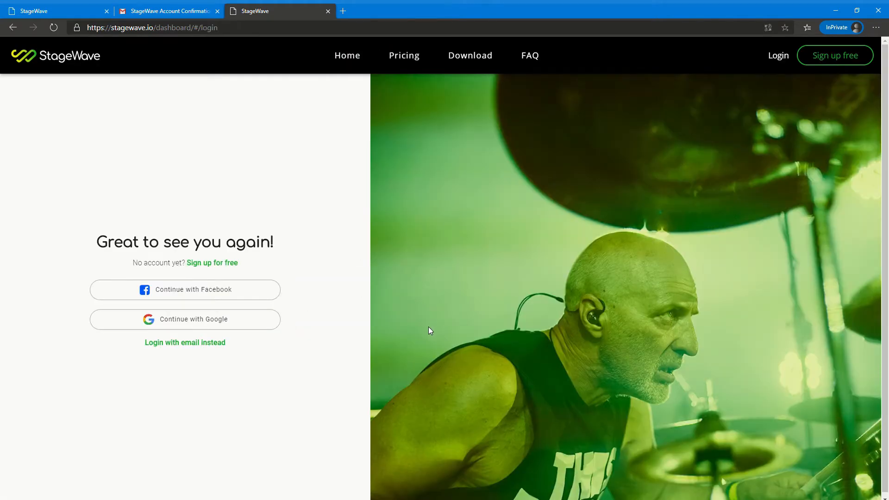
Step: Log in with the account's email and password to reach the dashboard
left_click(185, 343)
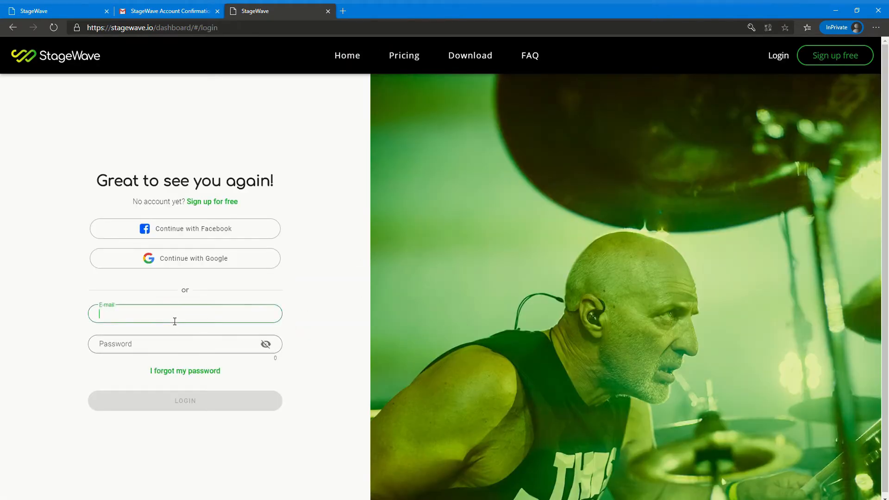
left_click(184, 400)
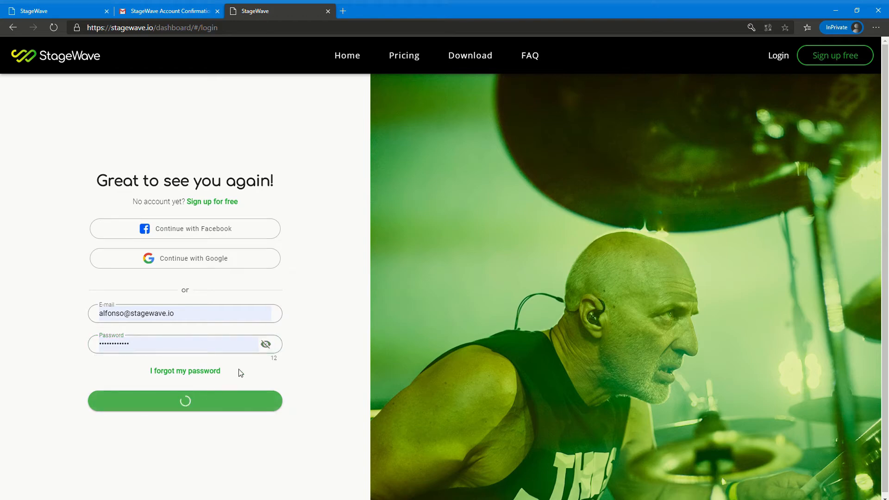
left_click(185, 400)
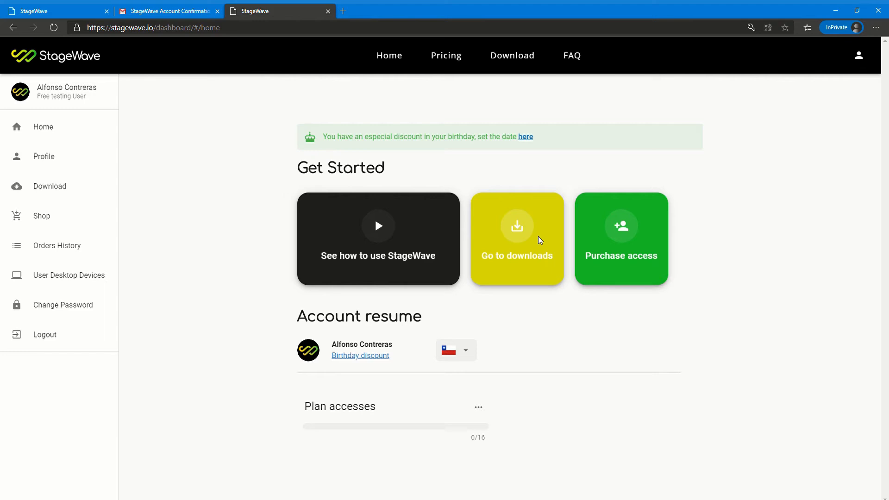
mouse_move(50, 186)
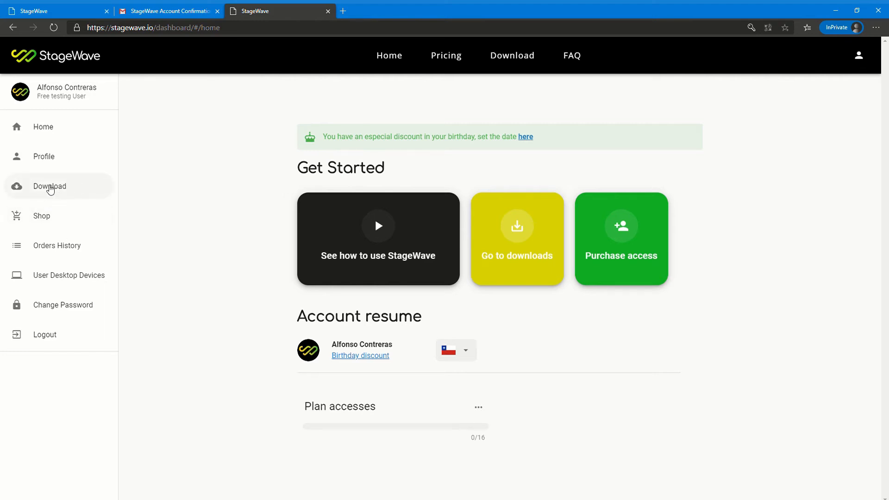
Step: Download the Windows 64-bit StageWave desktop installer from the Download page
left_click(49, 186)
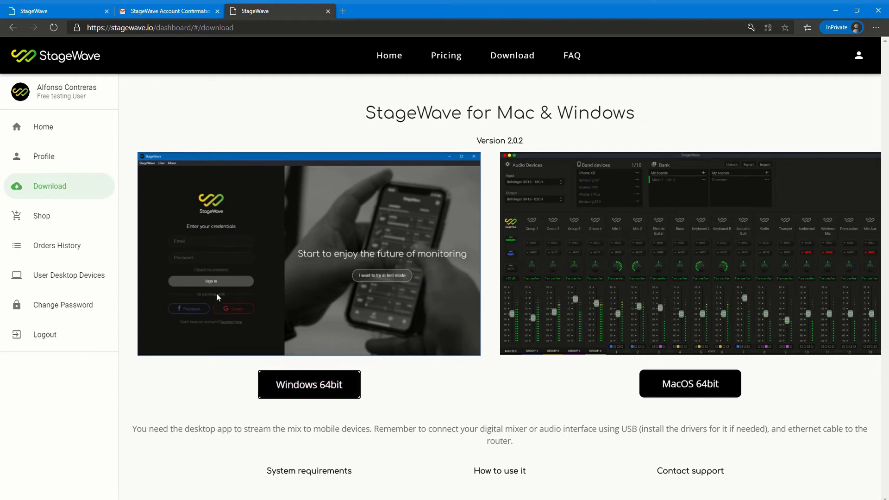
left_click(309, 383)
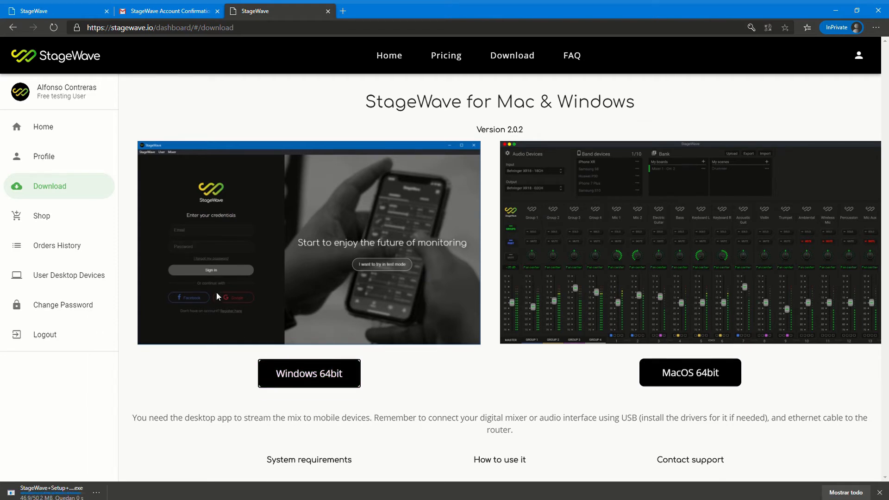
Step: Run the downloaded installer and finish setup with StageWave set to launch
left_click(52, 490)
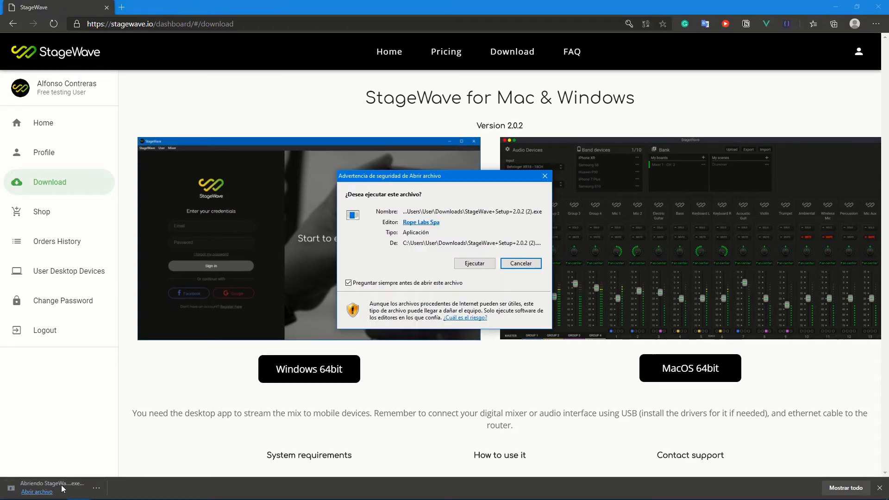
left_click(474, 263)
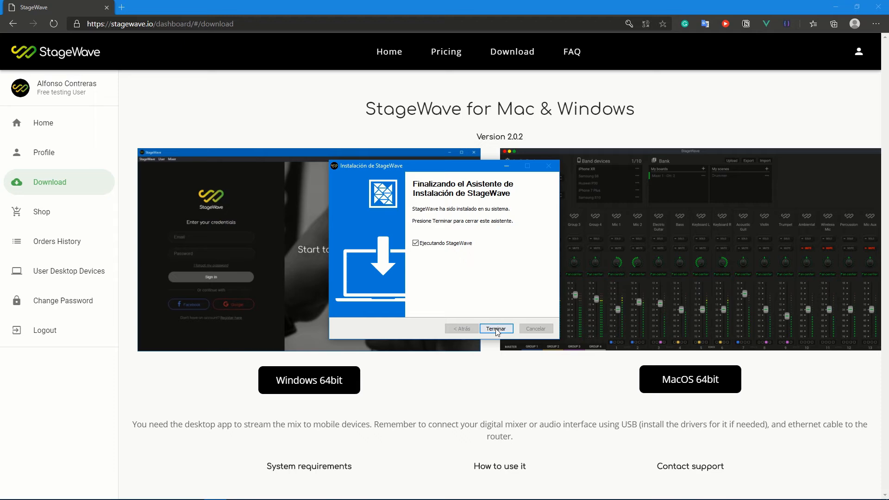
left_click(495, 328)
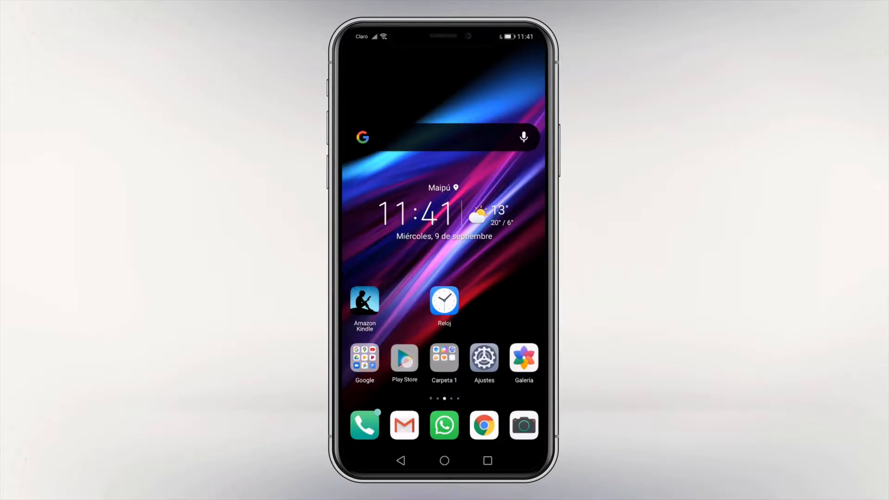
Step: Install the StageWave app from the Play Store via the recent 'stagewave' search
left_click(403, 359)
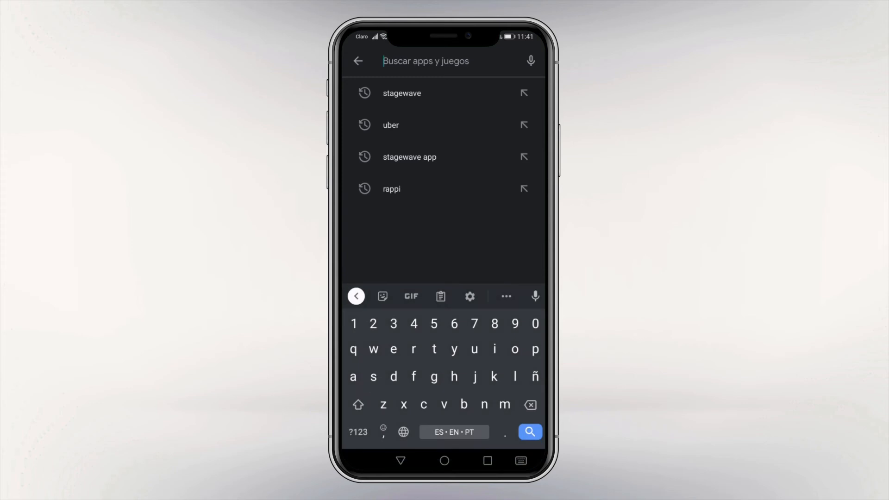
left_click(401, 92)
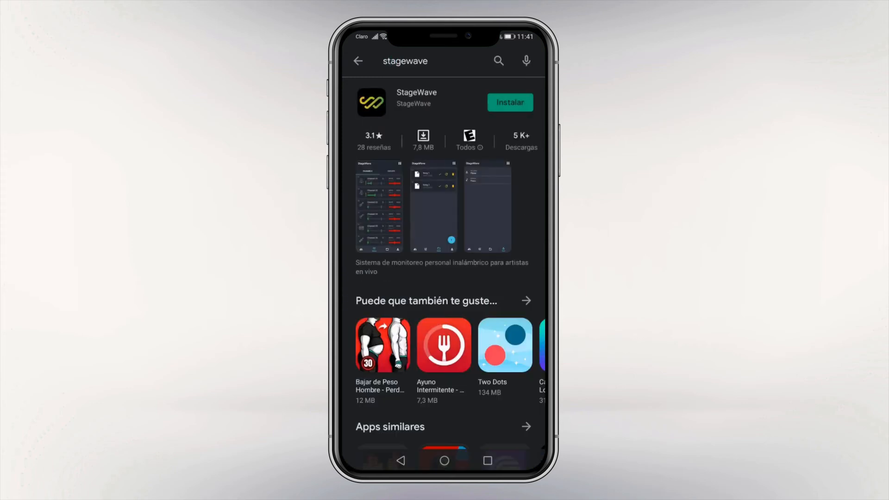
left_click(508, 102)
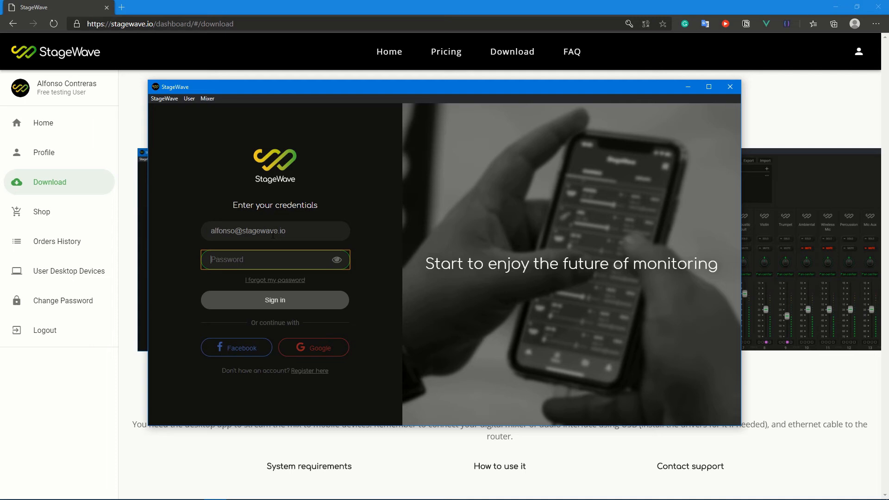
Step: Sign in to the desktop app and accept the Test Mode offer
left_click(274, 300)
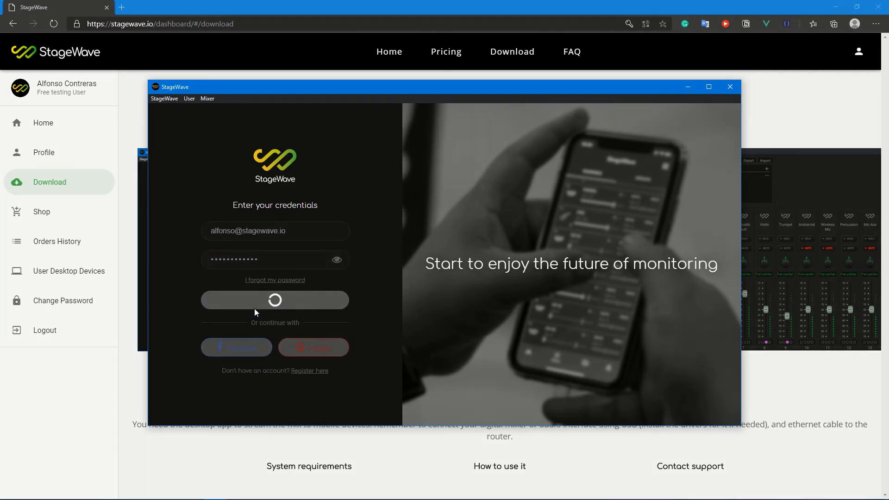
left_click(274, 300)
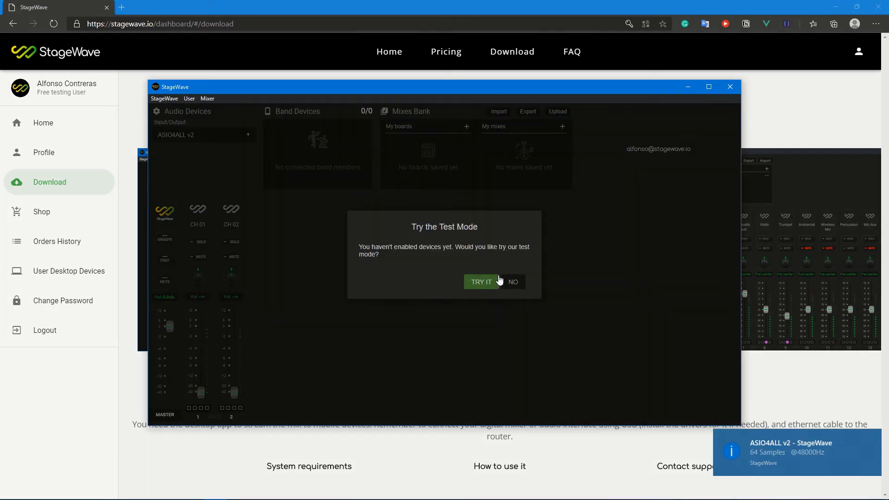
left_click(481, 282)
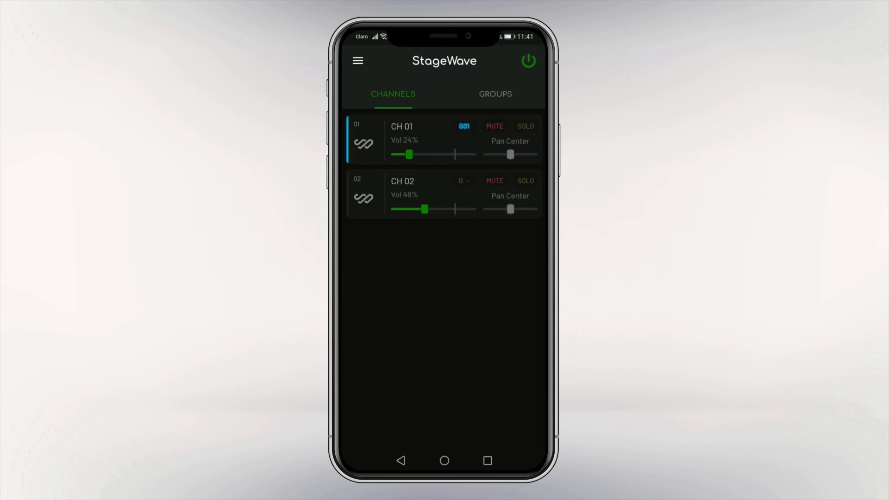
Step: Change CH 01's G01 group tag and show the menu with Mixer, Band and Bank
left_click(462, 126)
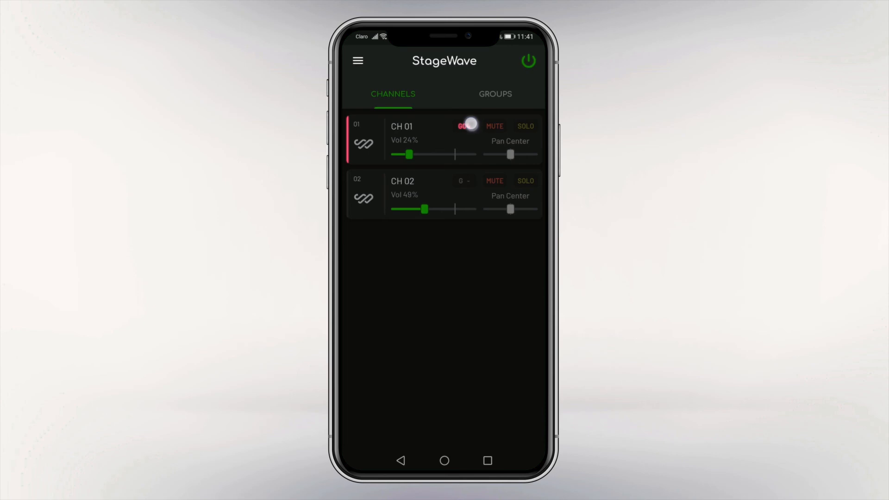
left_click(357, 61)
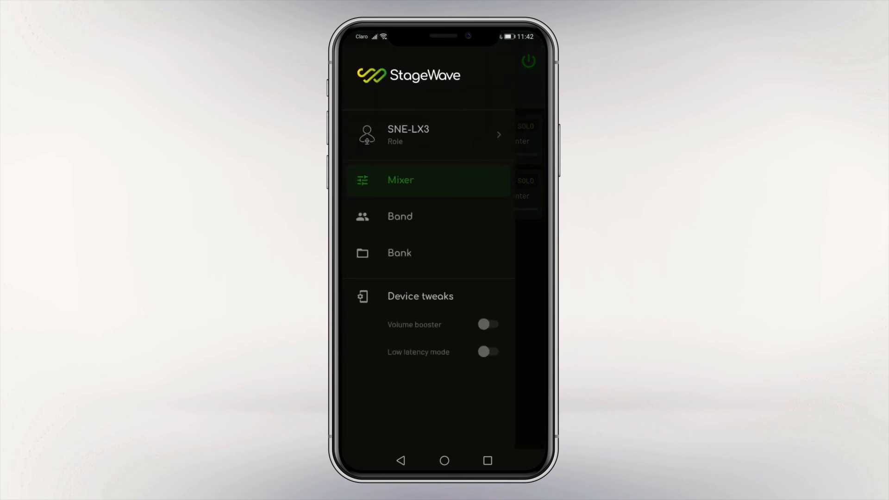